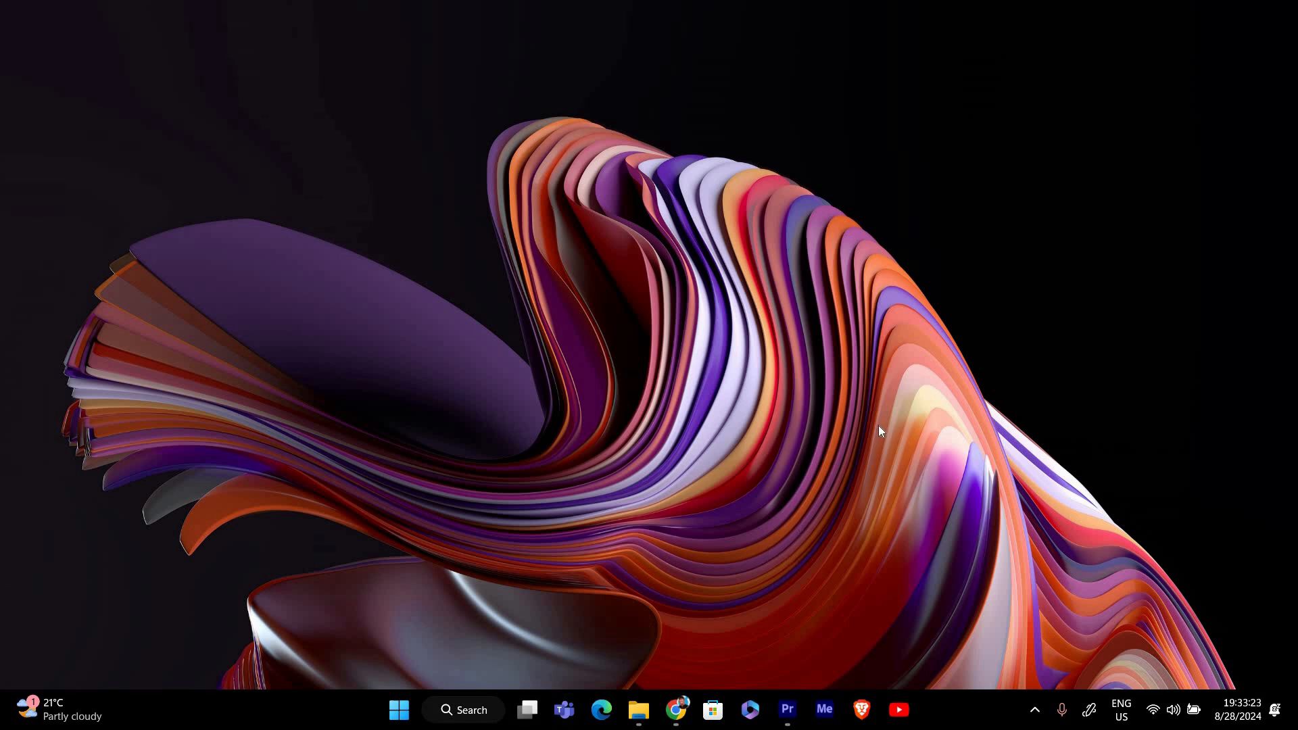
mouse_move(782, 356)
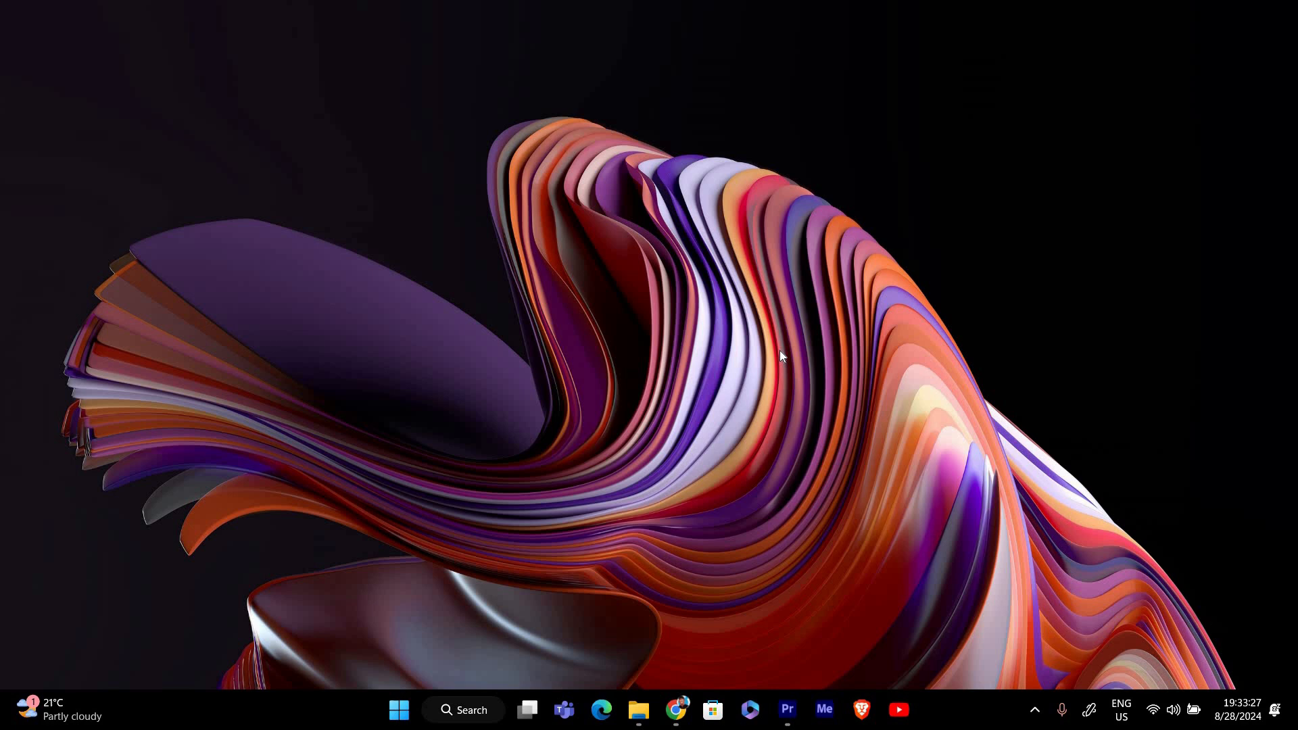
mouse_move(824, 611)
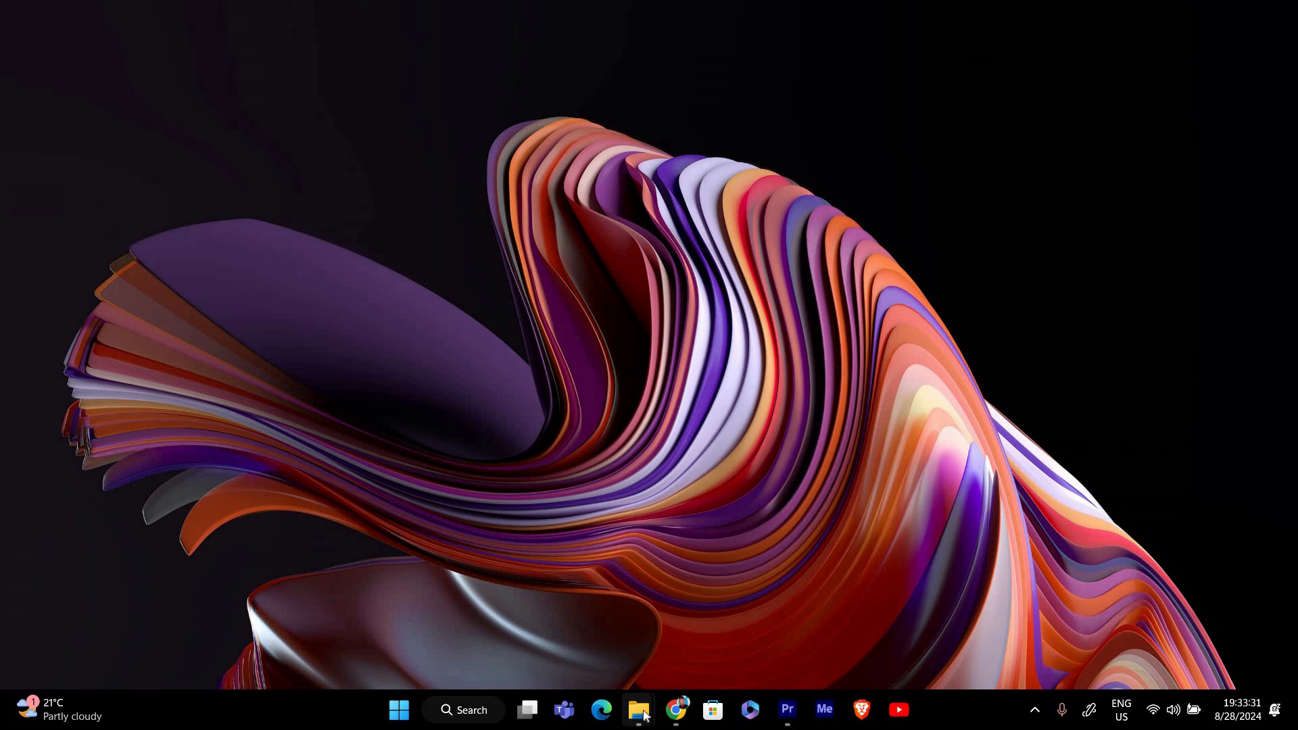
Navigate to C:\Windows\servicing and select the TrustedInstaller application.
click(637, 710)
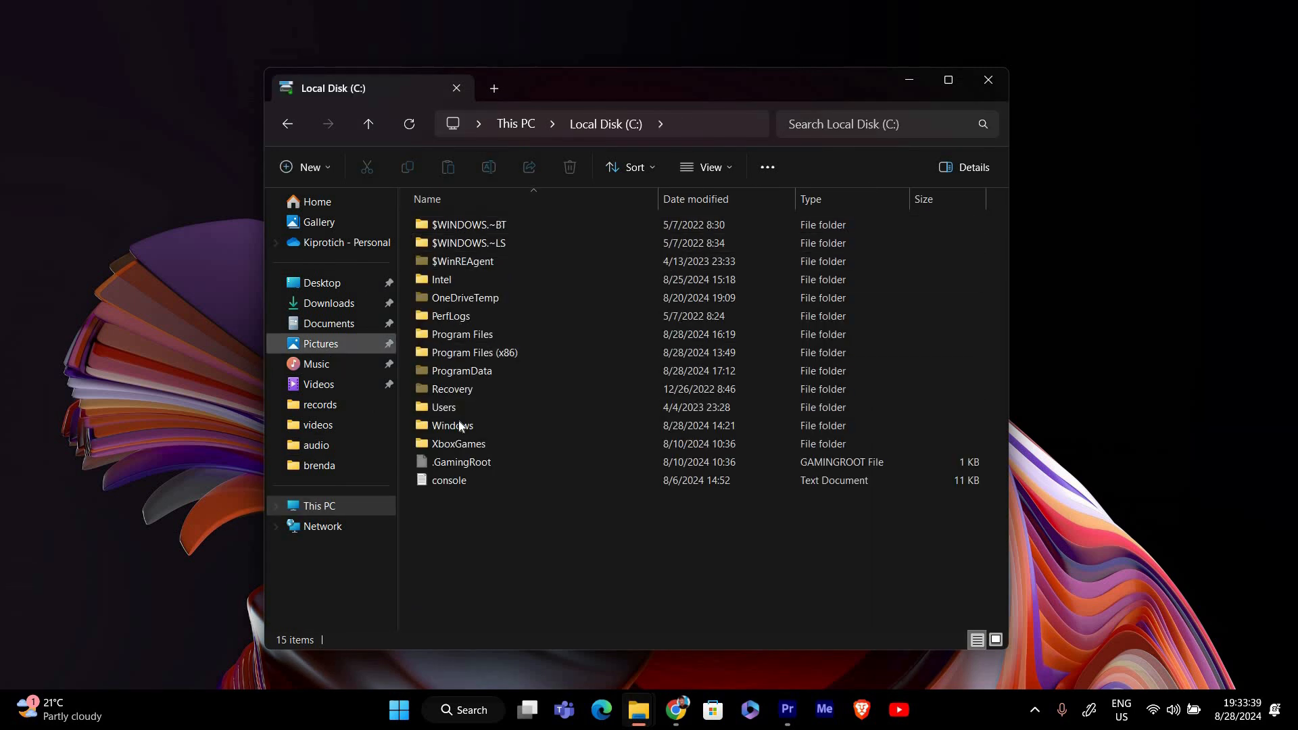
double_click(454, 426)
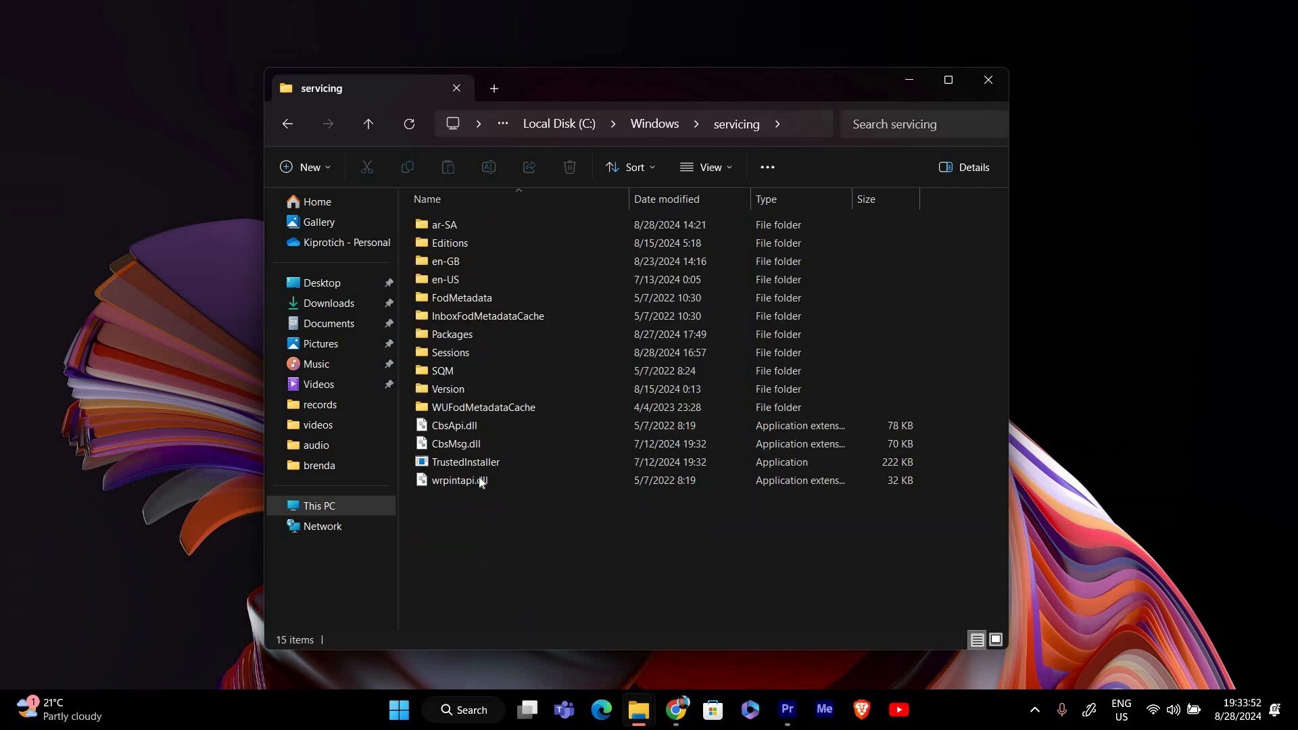
click(467, 463)
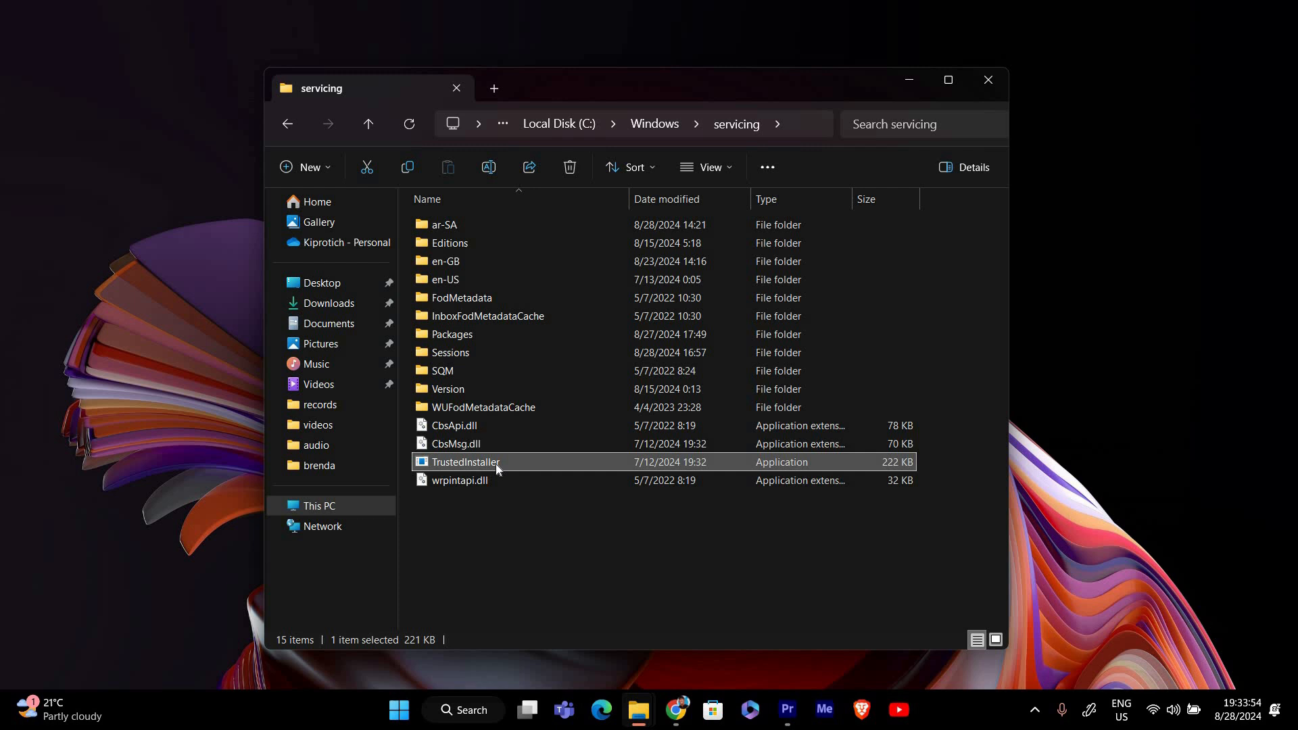
mouse_move(497, 462)
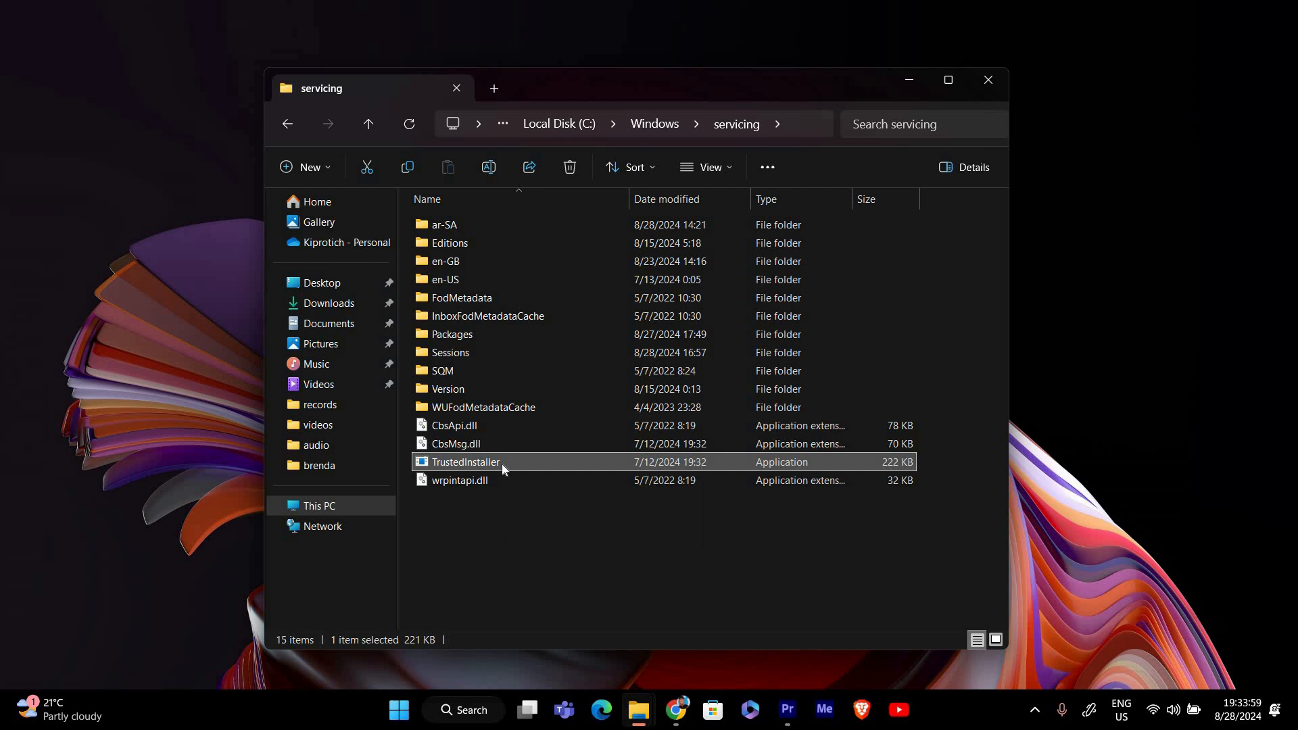
Reach TrustedInstaller's Advanced Security Settings from its Properties Security page.
right_click(465, 463)
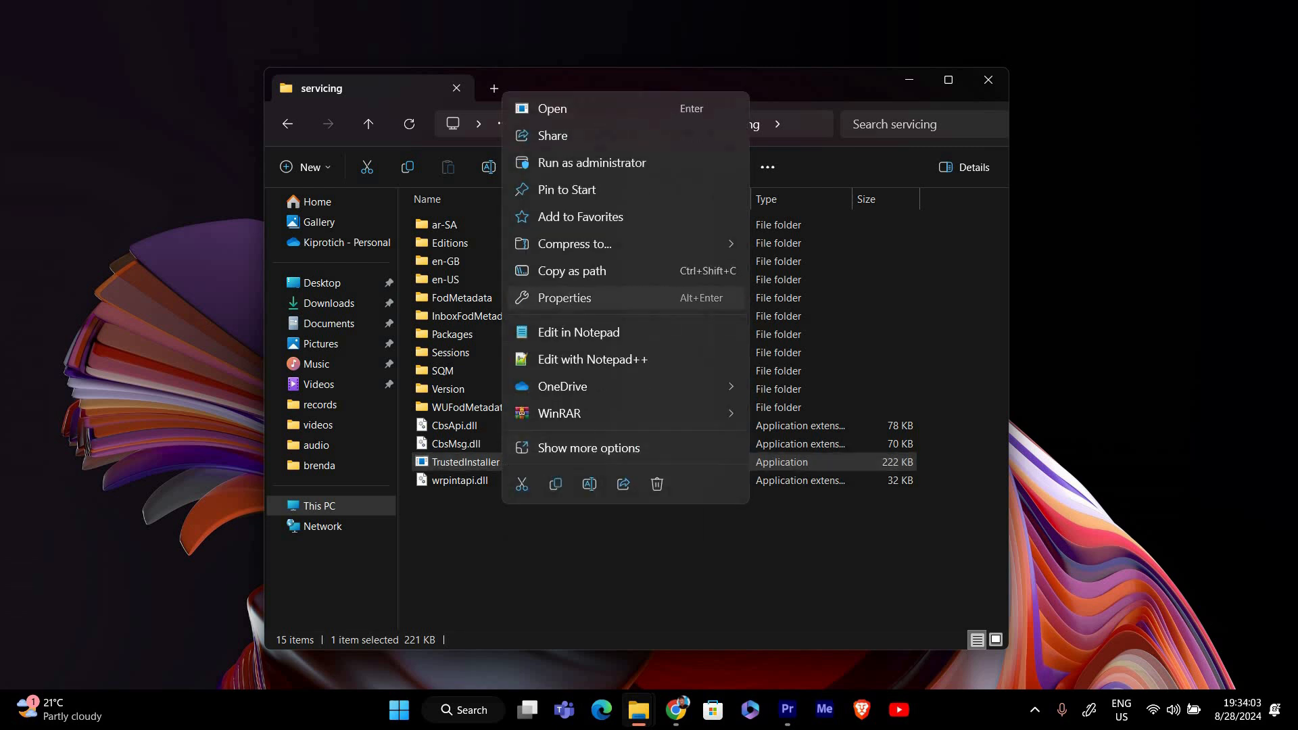
click(564, 297)
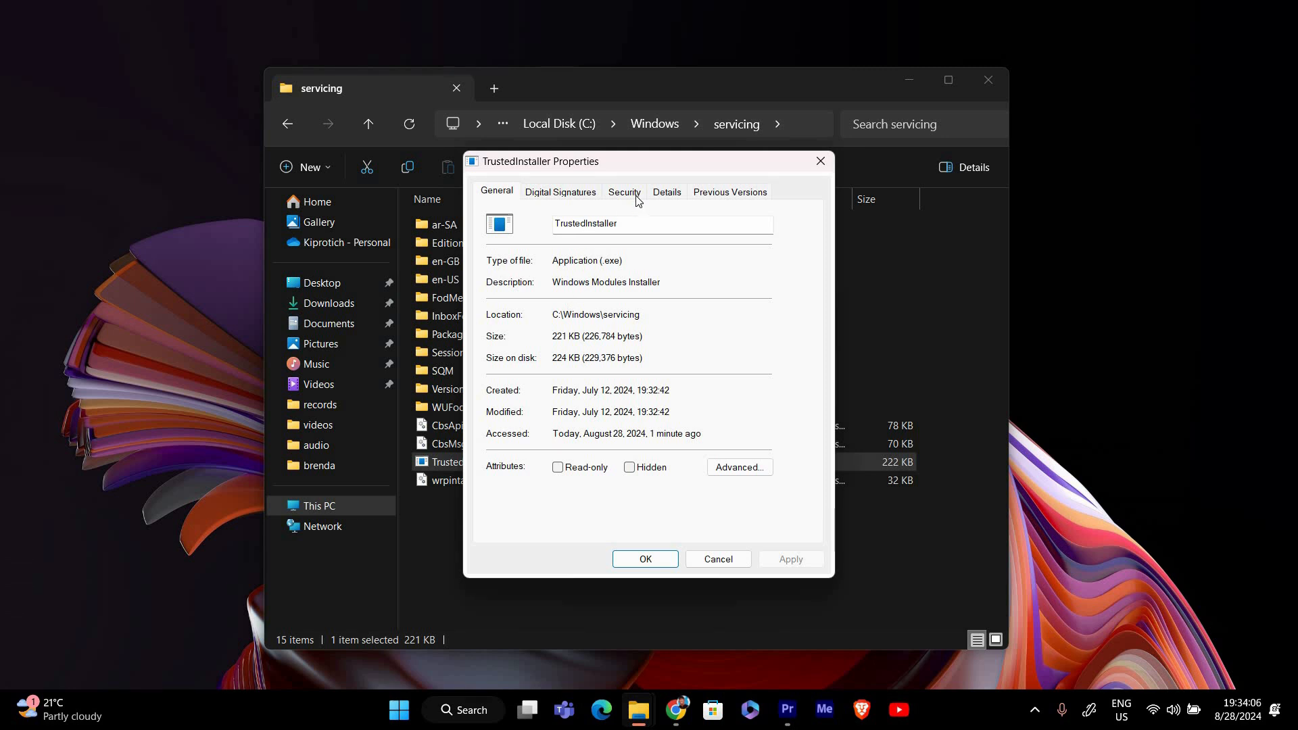
click(624, 191)
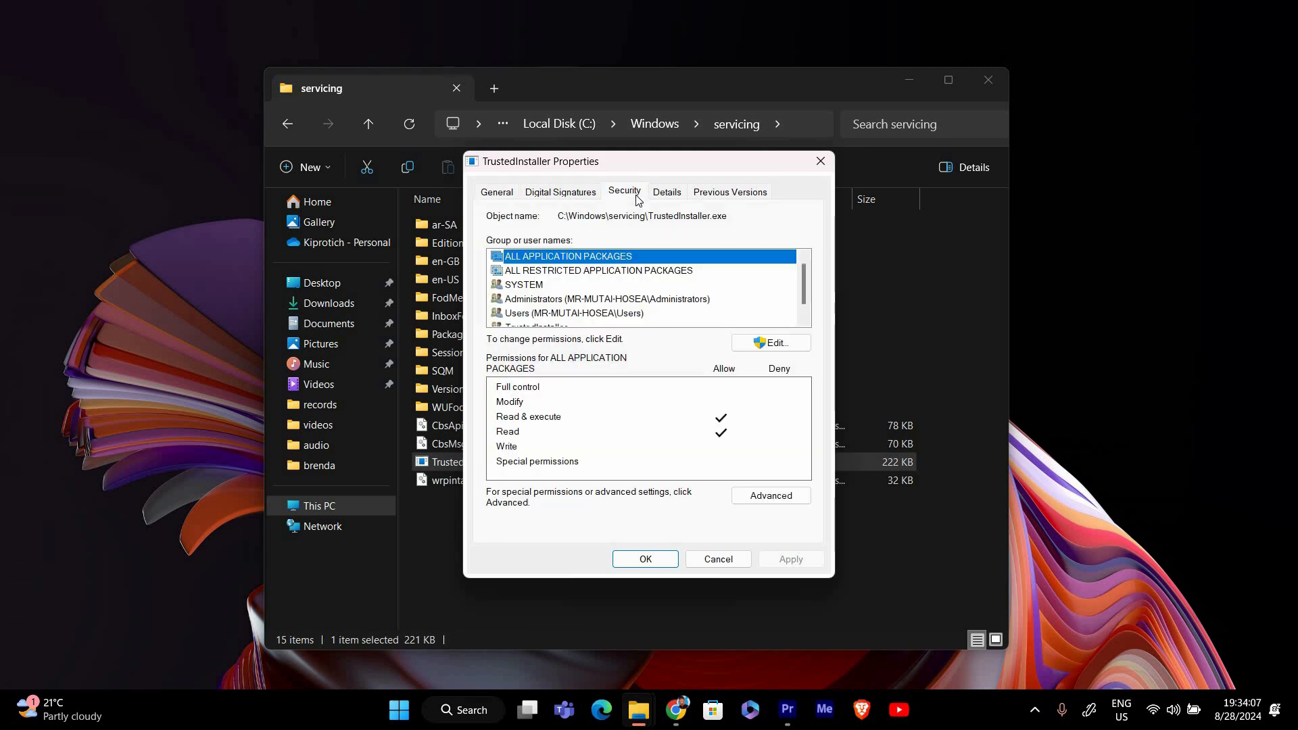
click(770, 495)
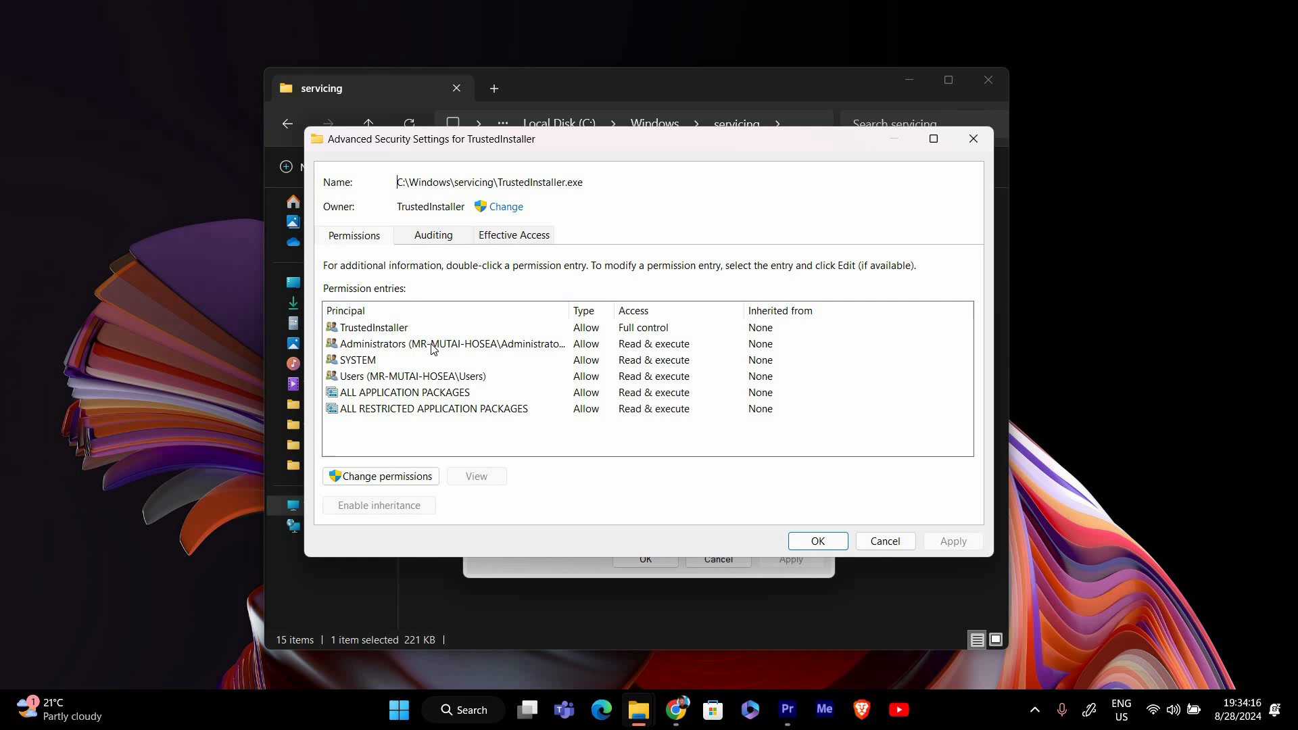
mouse_move(647, 391)
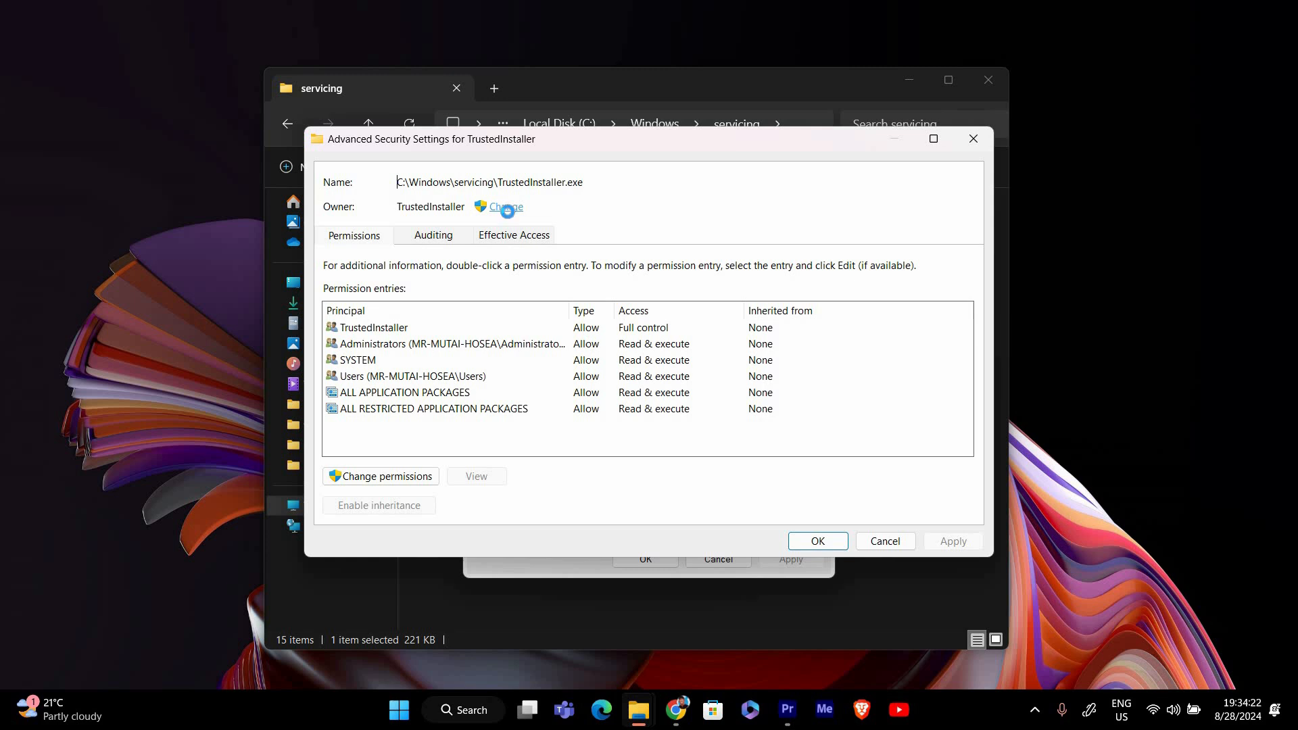
Enter Access Control Assistance Operators as the new owner and check the name resolves.
click(505, 207)
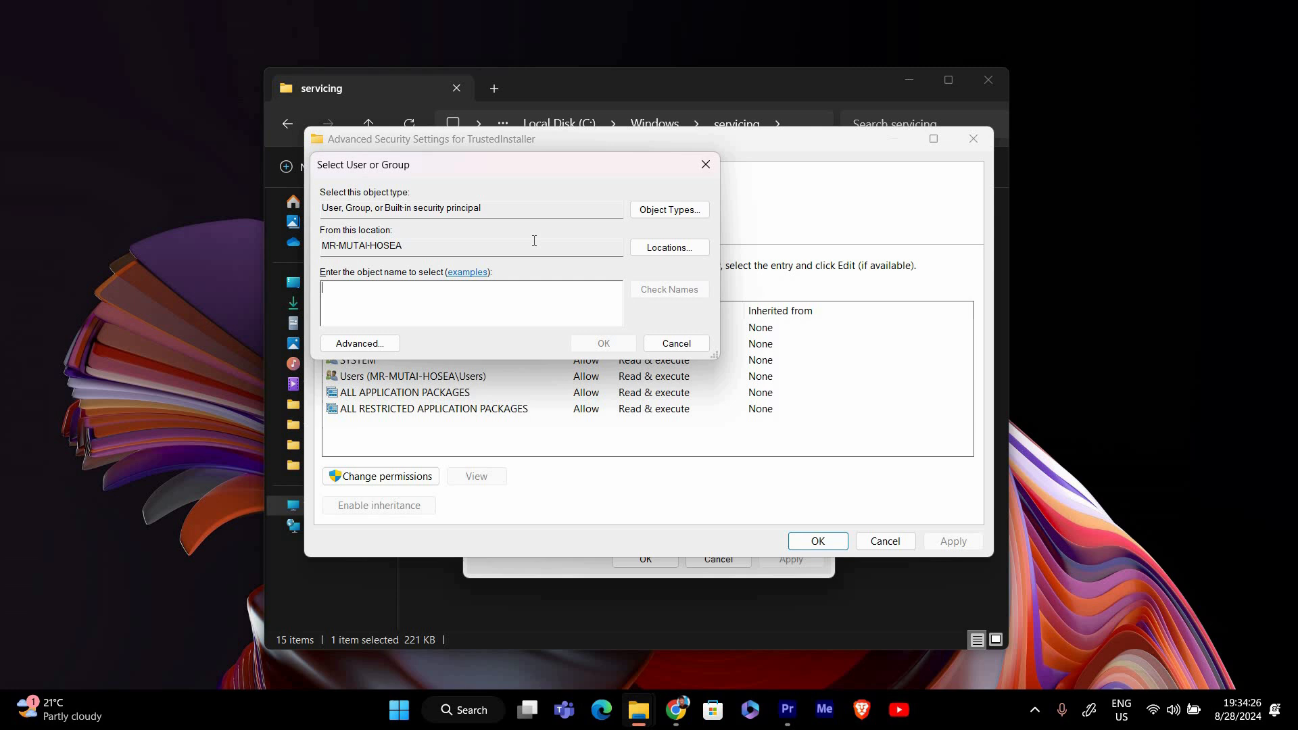
mouse_move(469, 303)
text(MR-MUTAI-HOSEA\Access Control Assistance Operators)
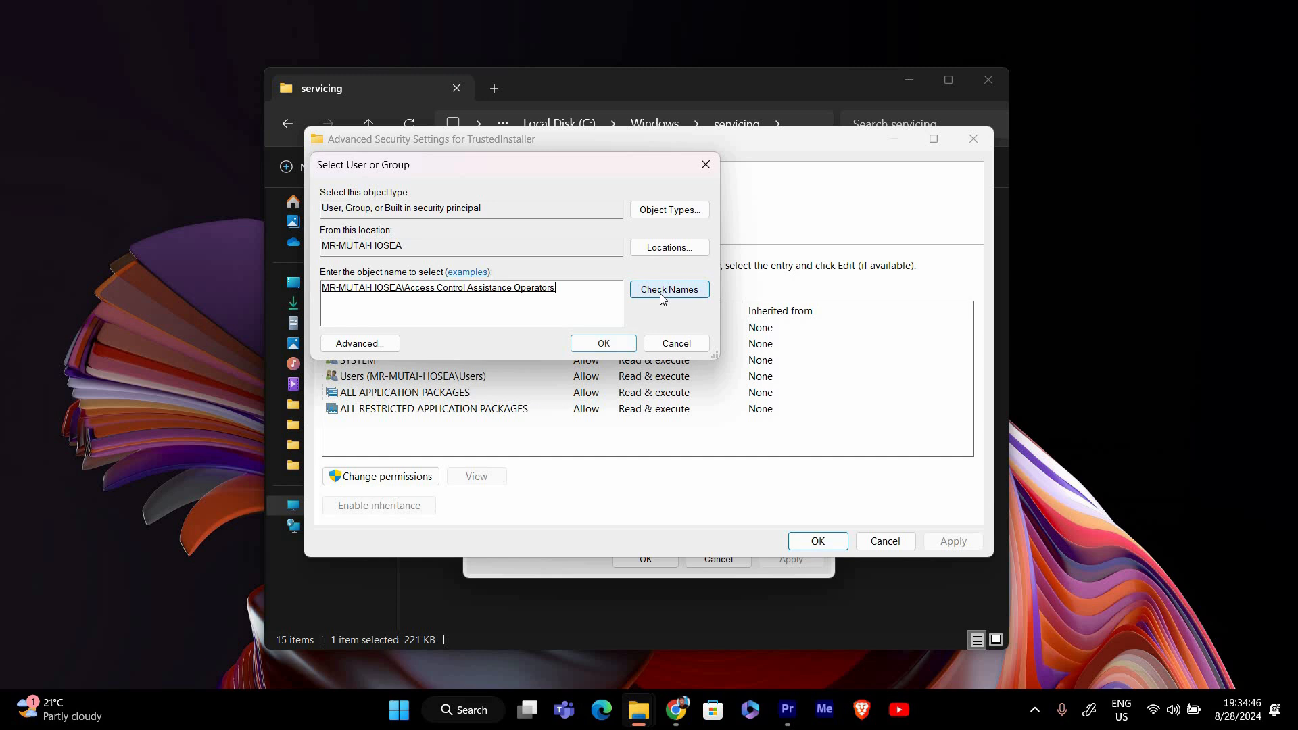
click(604, 342)
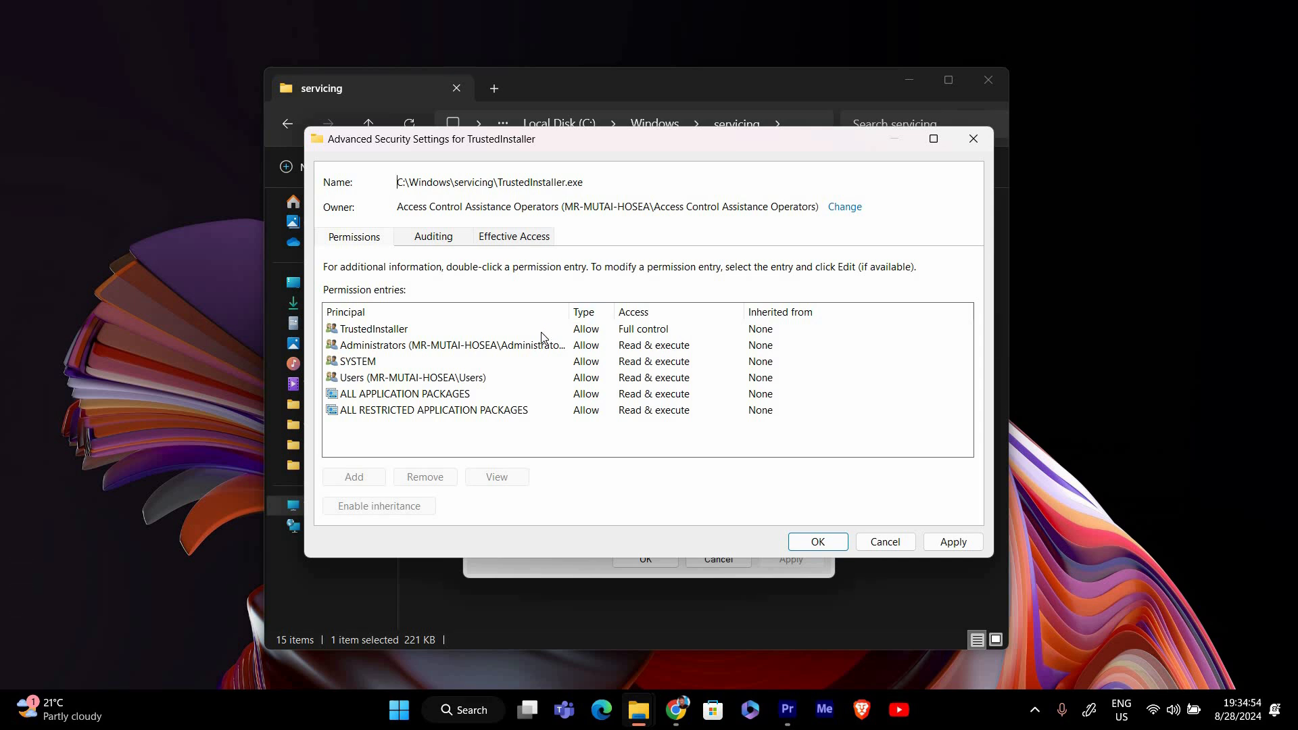
mouse_move(586, 282)
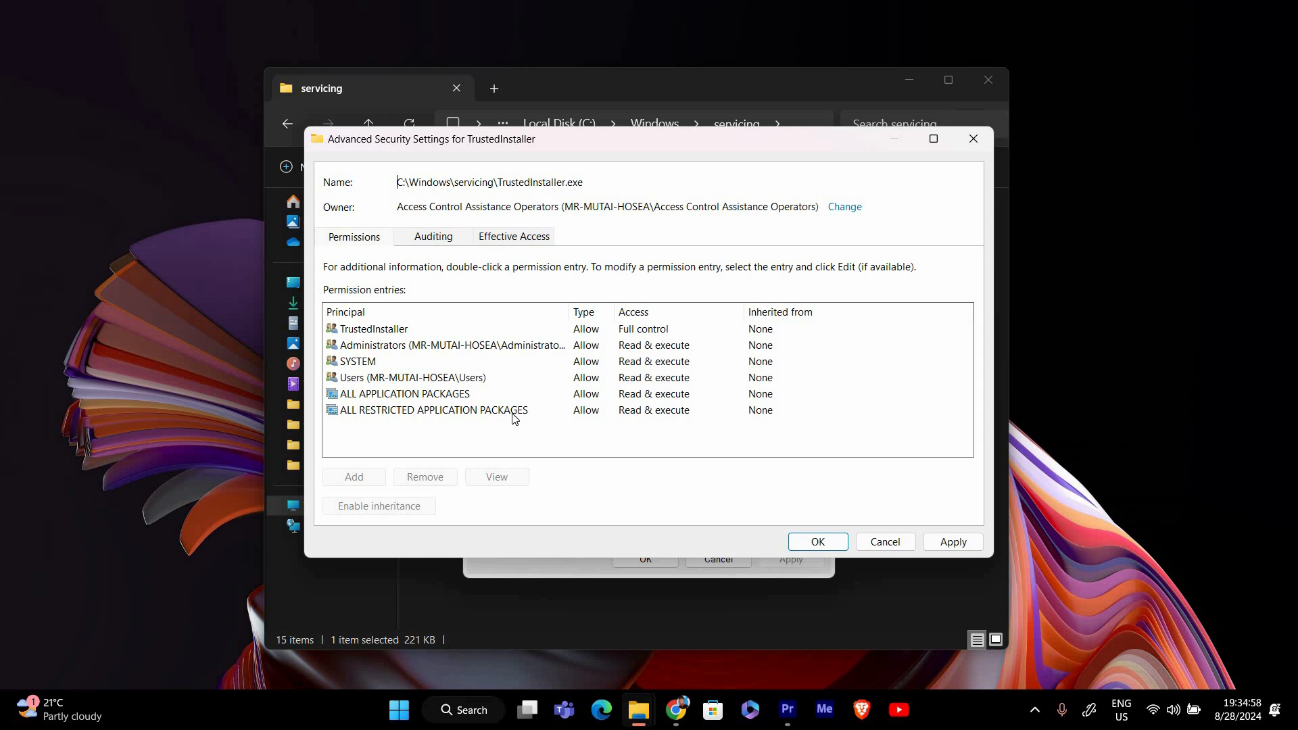
Select the Users permission entry before applying the owner change.
click(412, 378)
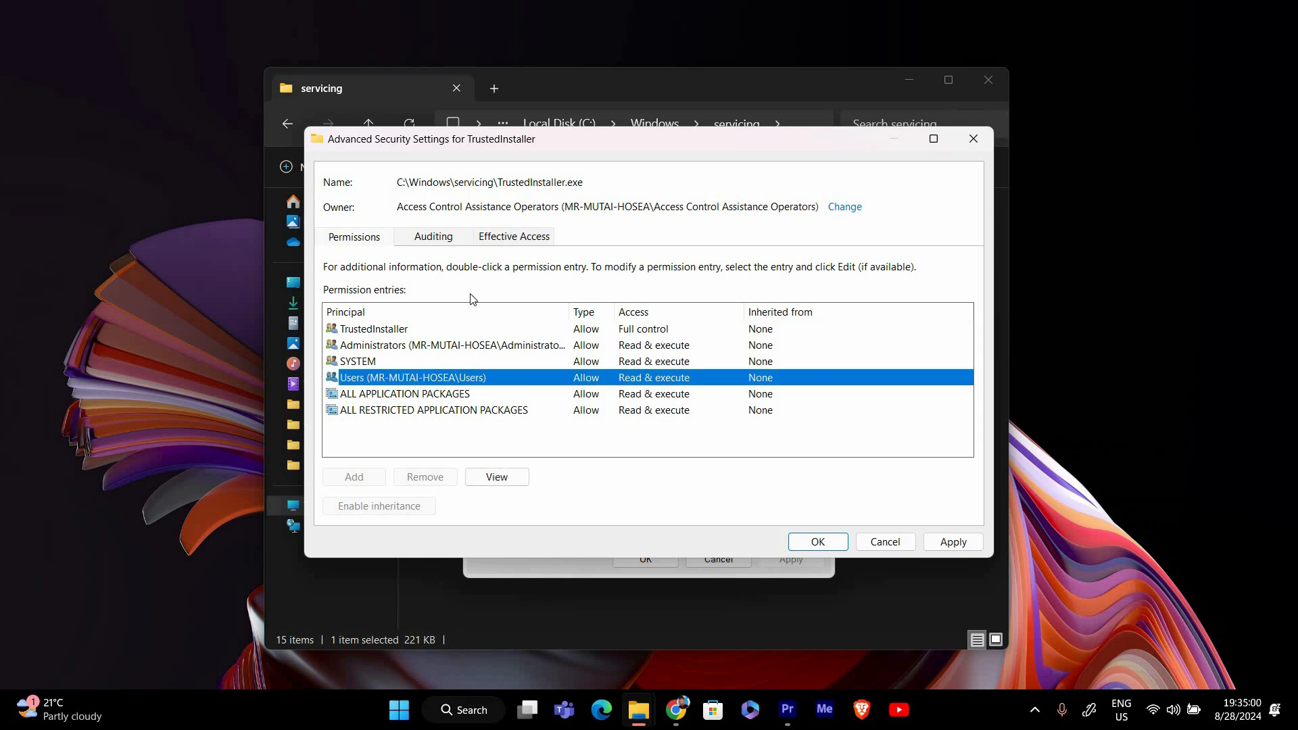
mouse_move(581, 366)
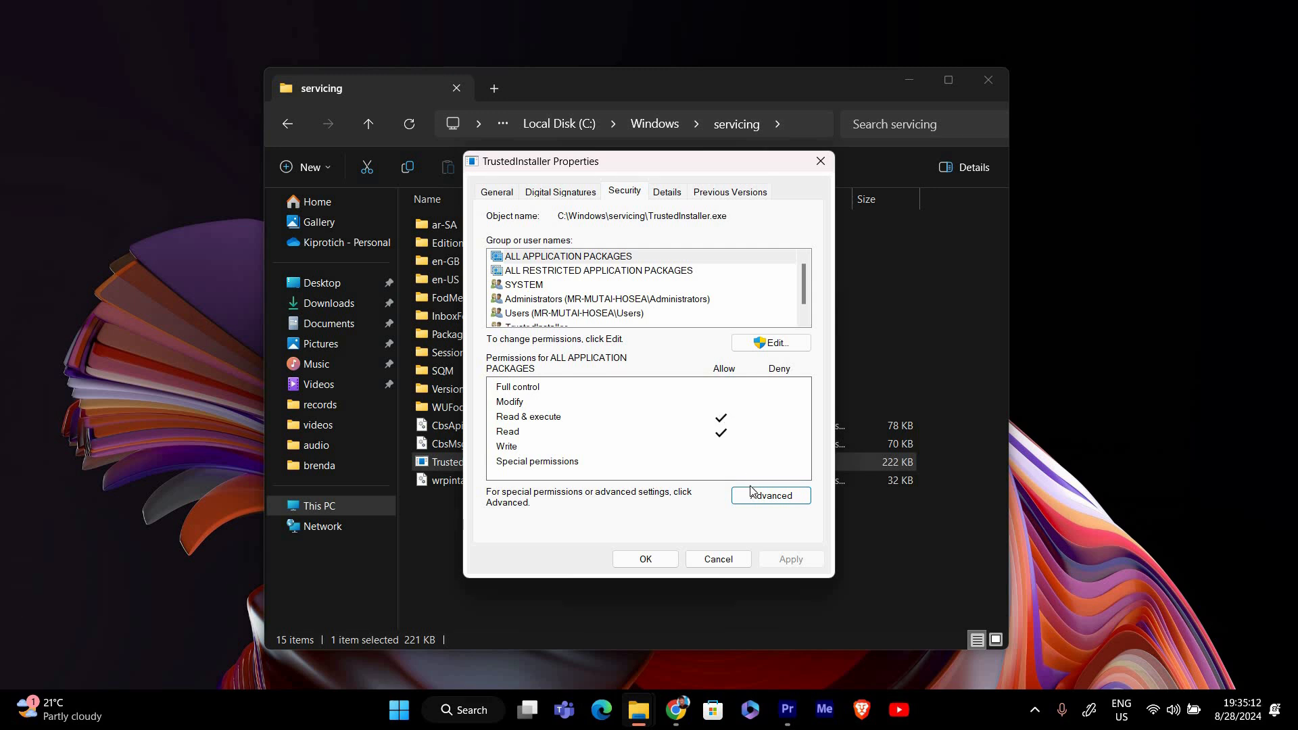
mouse_move(691, 553)
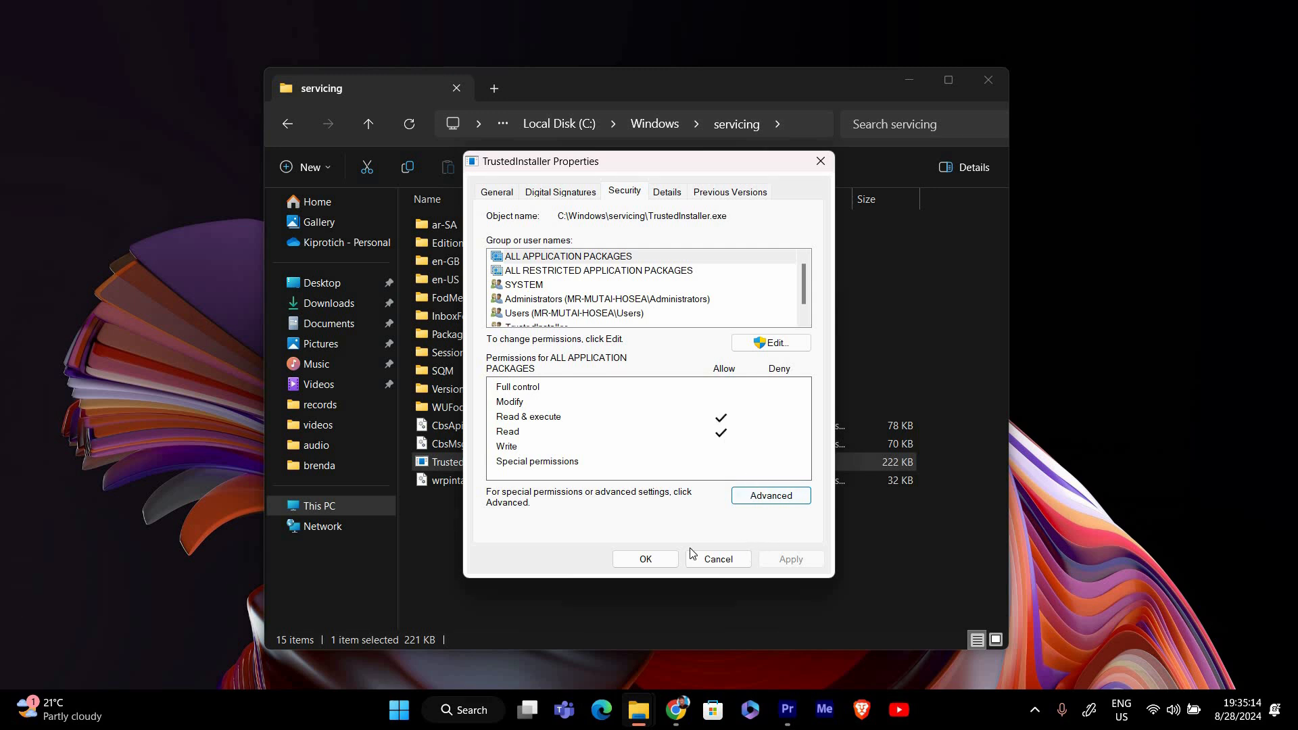
Confirm TrustedInstaller Properties with OK, returning to the servicing folder.
click(717, 558)
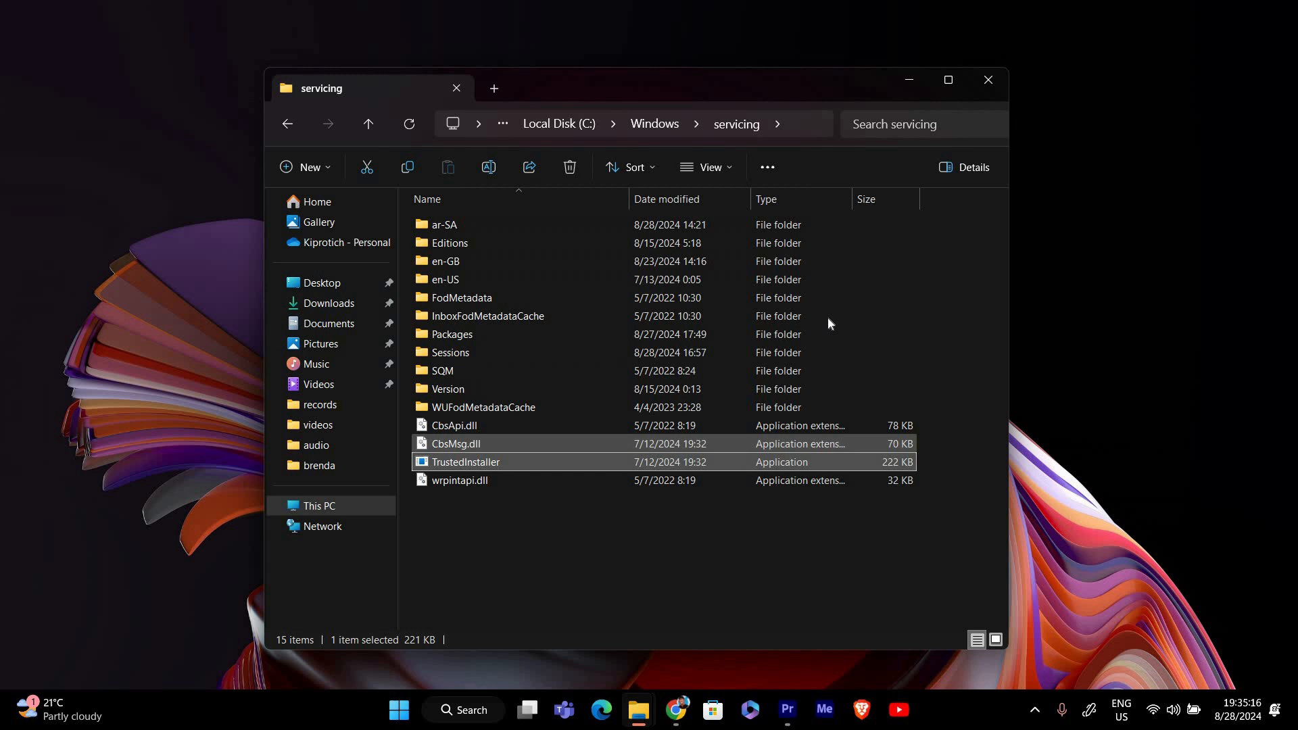